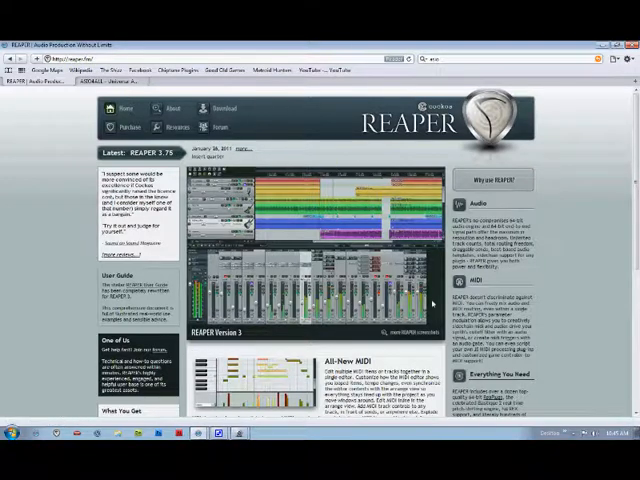
- Browse the Cockos forum index and enter a REAPER subforum's thread list
{"action": "left_click", "coordinate": [208, 122]}
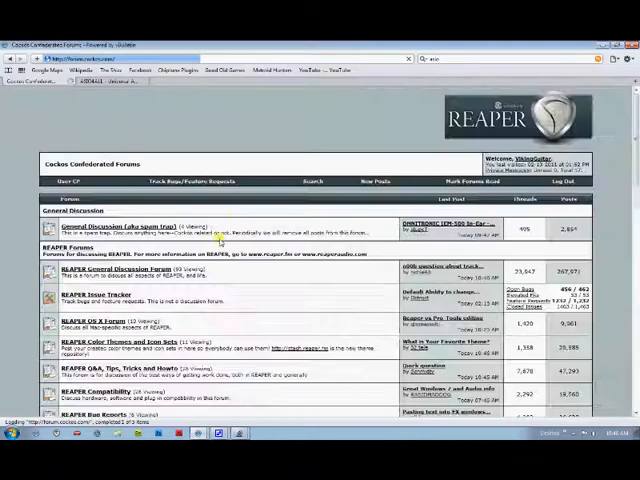
{"action": "scroll", "scroll_direction": "down", "scroll_amount": 3}
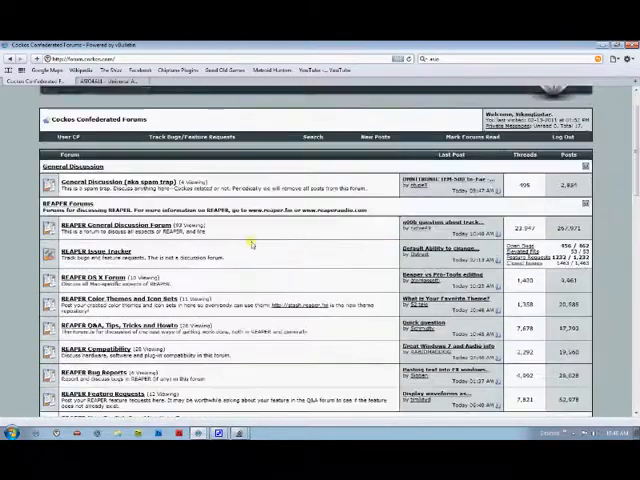
{"action": "scroll", "scroll_direction": "down", "scroll_amount": 3}
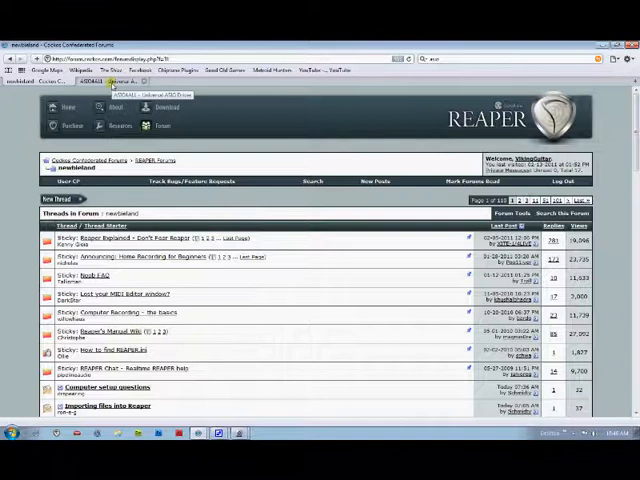
{"action": "left_click", "coordinate": [128, 86]}
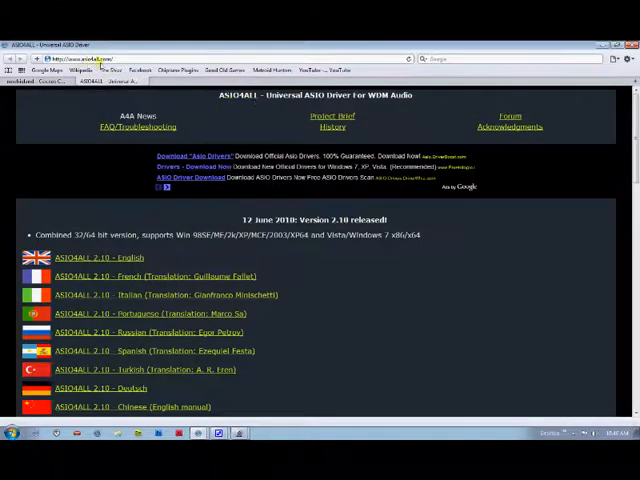
{"action": "mouse_move", "coordinate": [448, 274]}
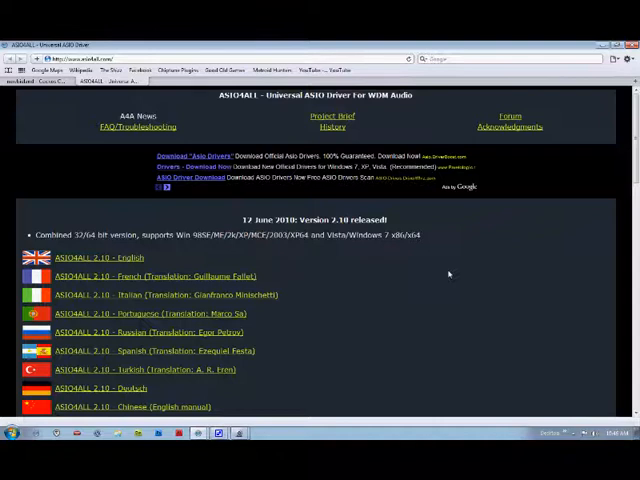
{"action": "mouse_move", "coordinate": [336, 290]}
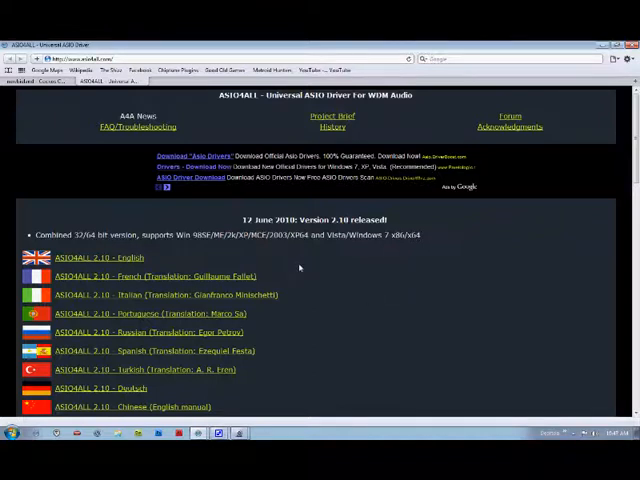
{"action": "mouse_move", "coordinate": [422, 232]}
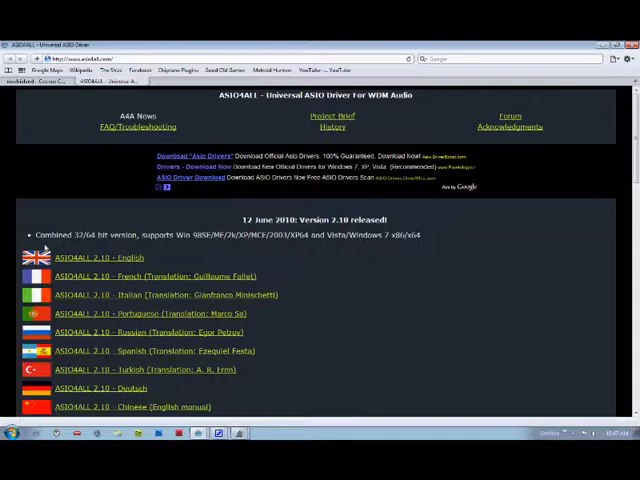
{"action": "mouse_move", "coordinate": [502, 244]}
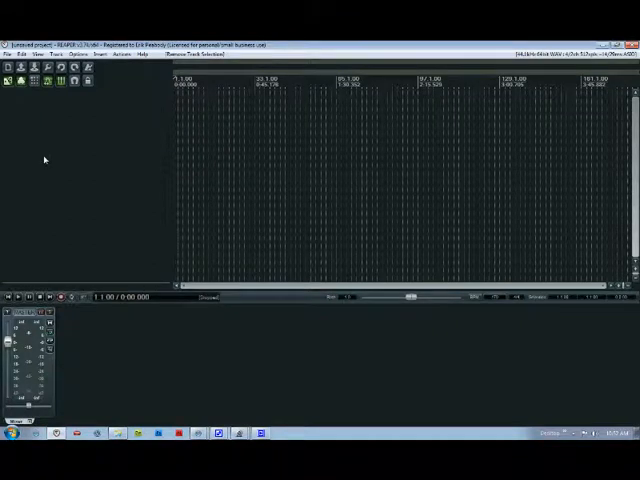
{"action": "mouse_move", "coordinate": [540, 340]}
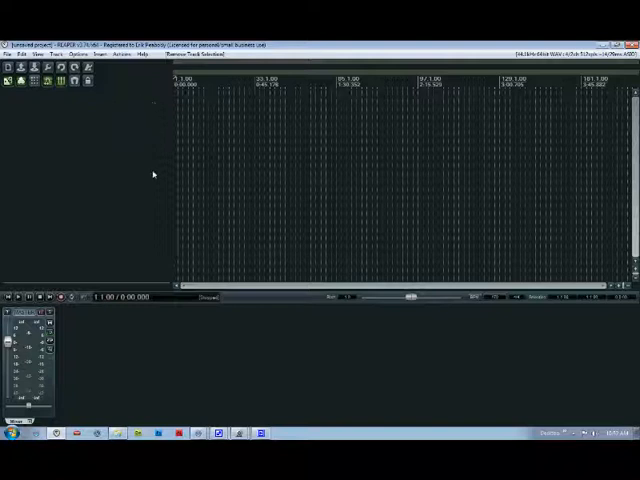
{"action": "mouse_move", "coordinate": [168, 220]}
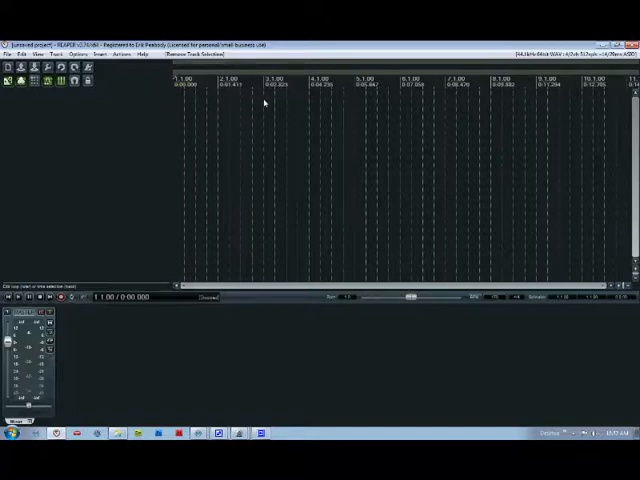
{"action": "mouse_move", "coordinate": [324, 104]}
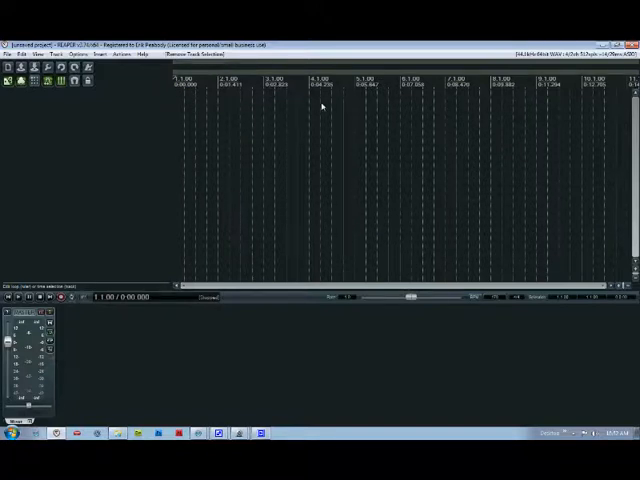
{"action": "mouse_move", "coordinate": [348, 112]}
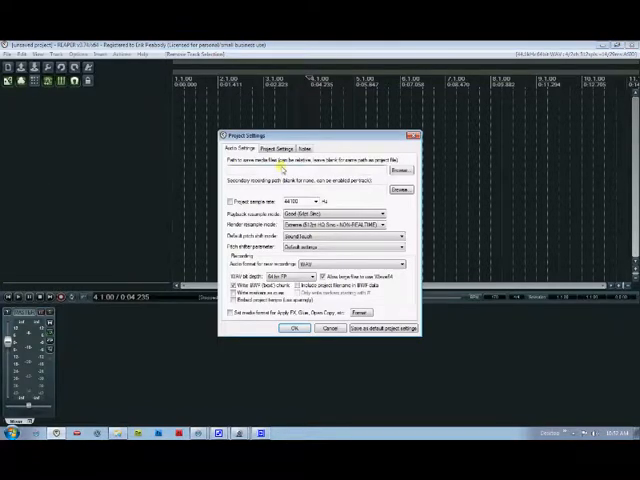
- Review the general project settings page and confirm the dialog with OK
{"action": "left_click", "coordinate": [280, 146]}
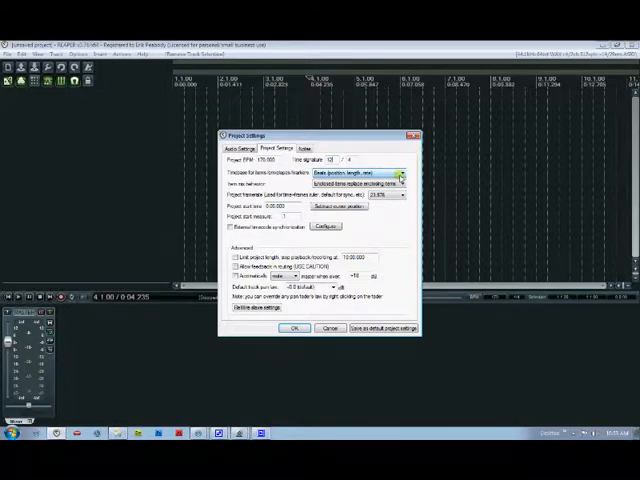
{"action": "left_click", "coordinate": [292, 328]}
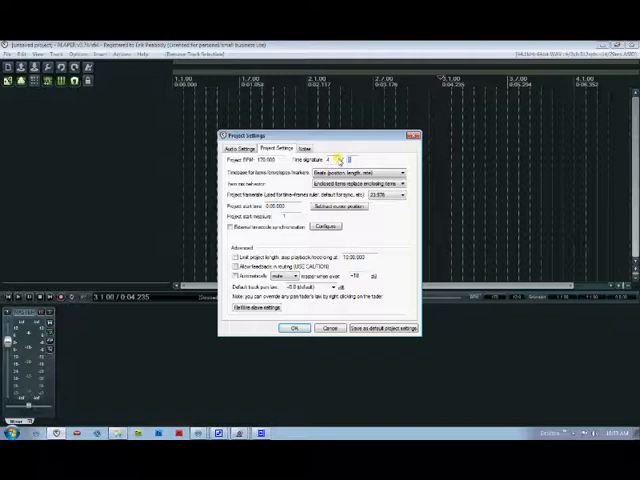
{"action": "left_click", "coordinate": [294, 328]}
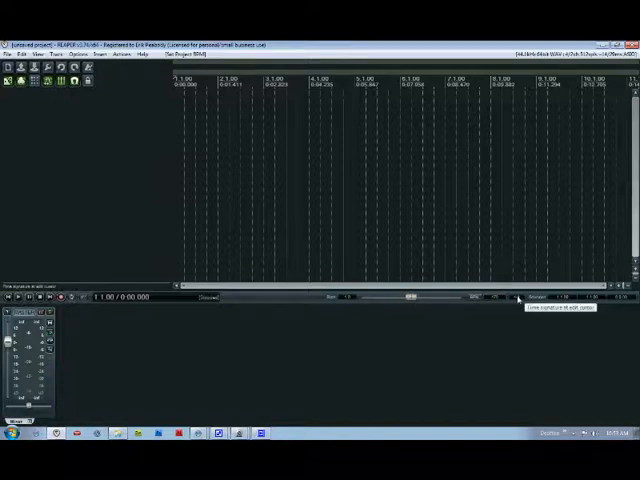
{"action": "mouse_move", "coordinate": [514, 300]}
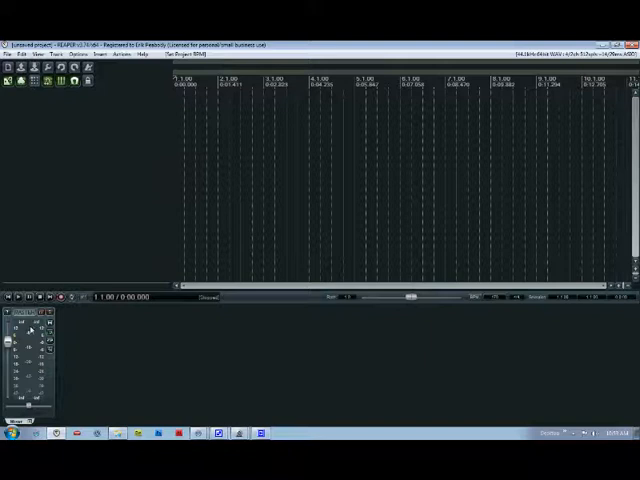
{"action": "mouse_move", "coordinate": [344, 344]}
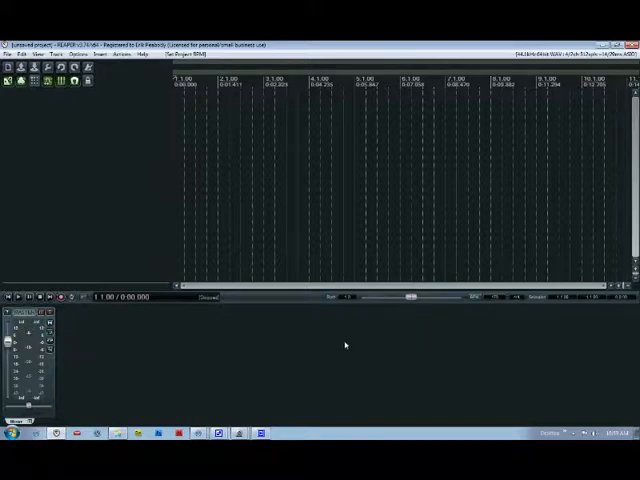
{"action": "mouse_move", "coordinate": [104, 356]}
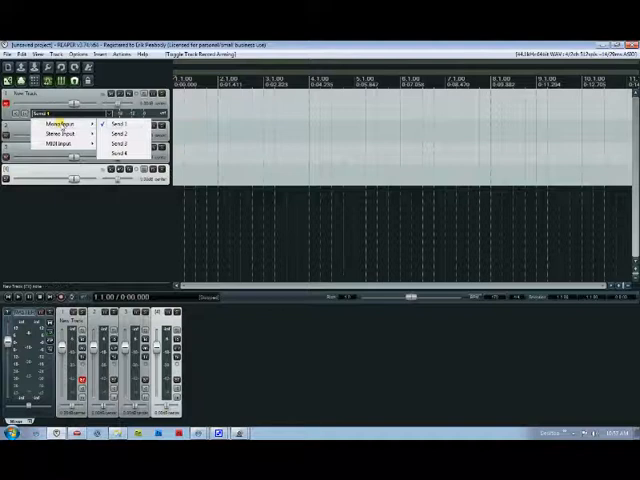
{"action": "mouse_move", "coordinate": [126, 156]}
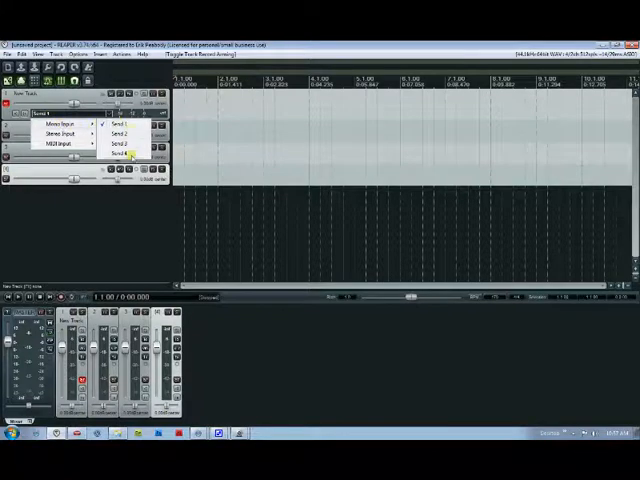
- Choose the send destination for the guitar track's signal
{"action": "left_click", "coordinate": [120, 156]}
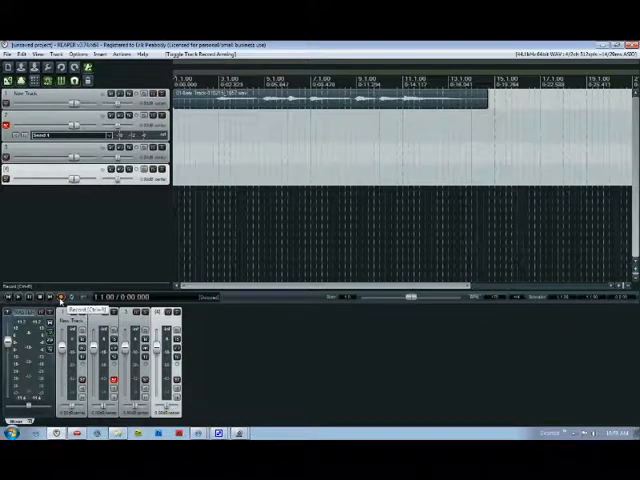
- Play back the first recorded guitar take from the start
{"action": "left_click", "coordinate": [62, 300]}
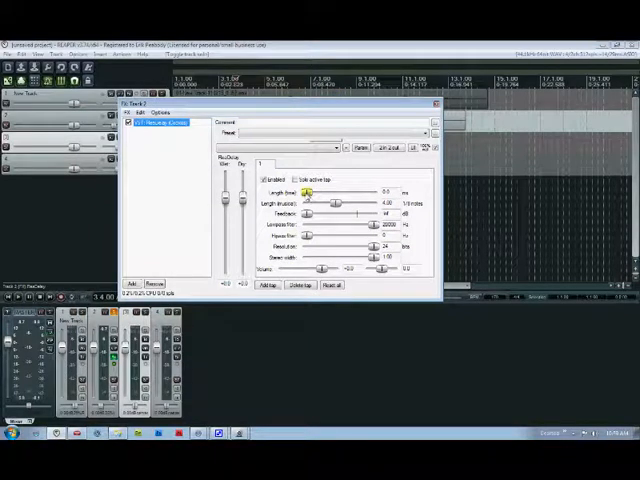
- Adjust the delay plugin's Length slider on the guitar track
{"action": "left_click_drag", "start_coordinate": [304, 192], "coordinate": [320, 192]}
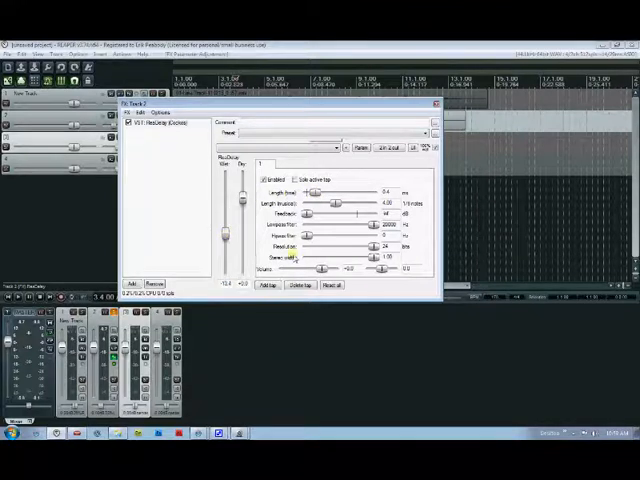
{"action": "mouse_move", "coordinate": [186, 194]}
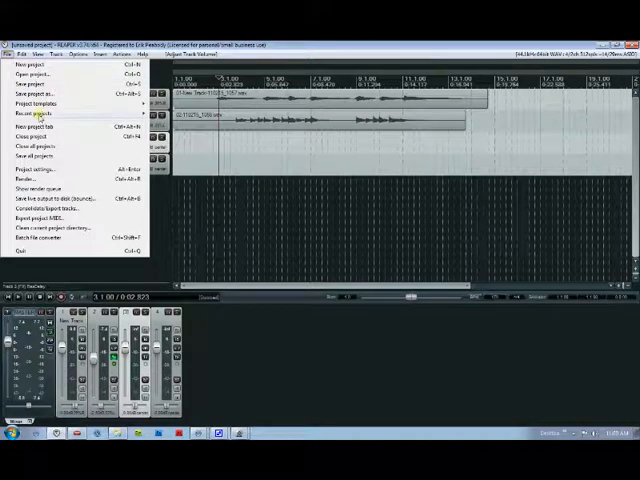
- Render the two-guitar mix to an audio file in the chosen output format
{"action": "left_click", "coordinate": [24, 178]}
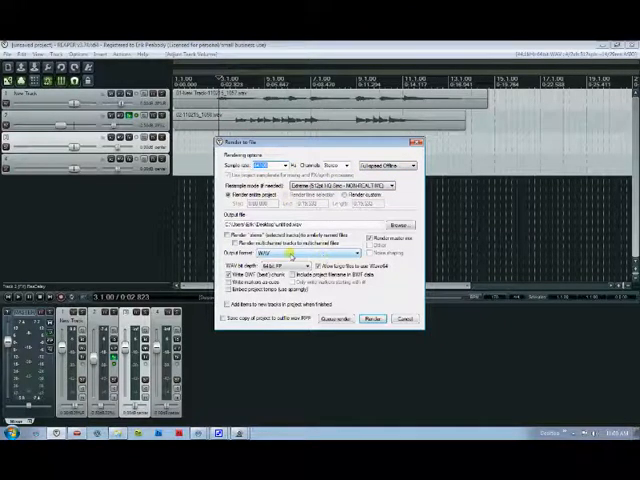
{"action": "left_click", "coordinate": [344, 264]}
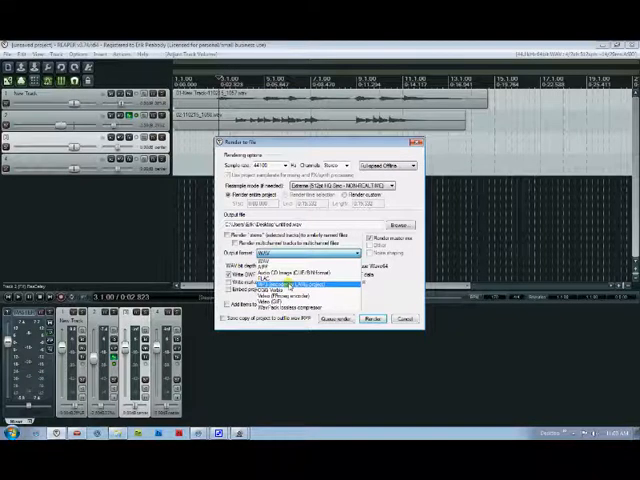
{"action": "left_click", "coordinate": [318, 284]}
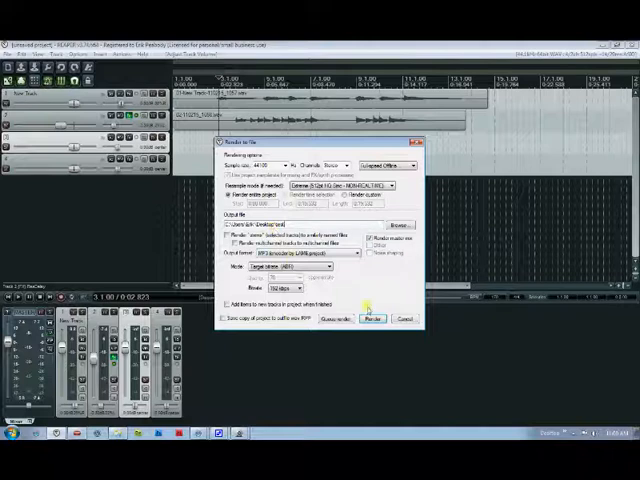
{"action": "left_click", "coordinate": [372, 320]}
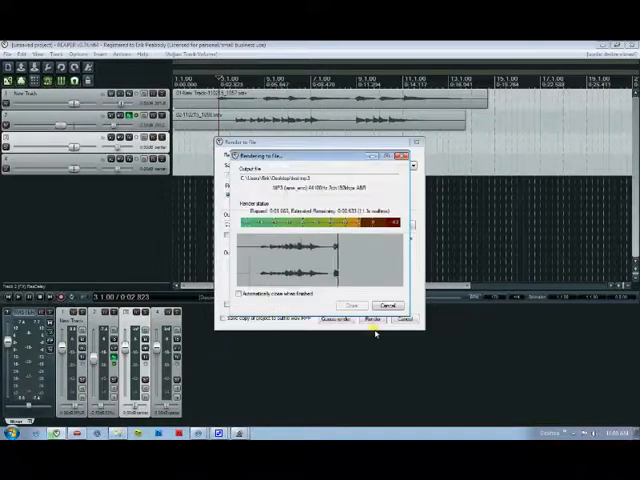